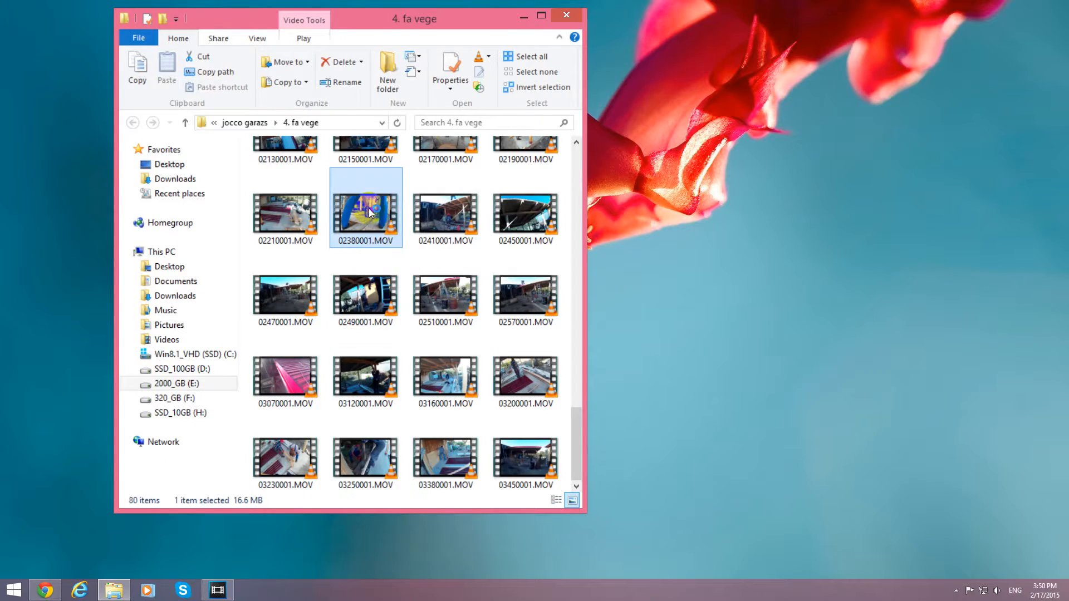
Preview clips 02380001.MOV and 03070001.MOV in VLC, then close the player
double_click(366, 206)
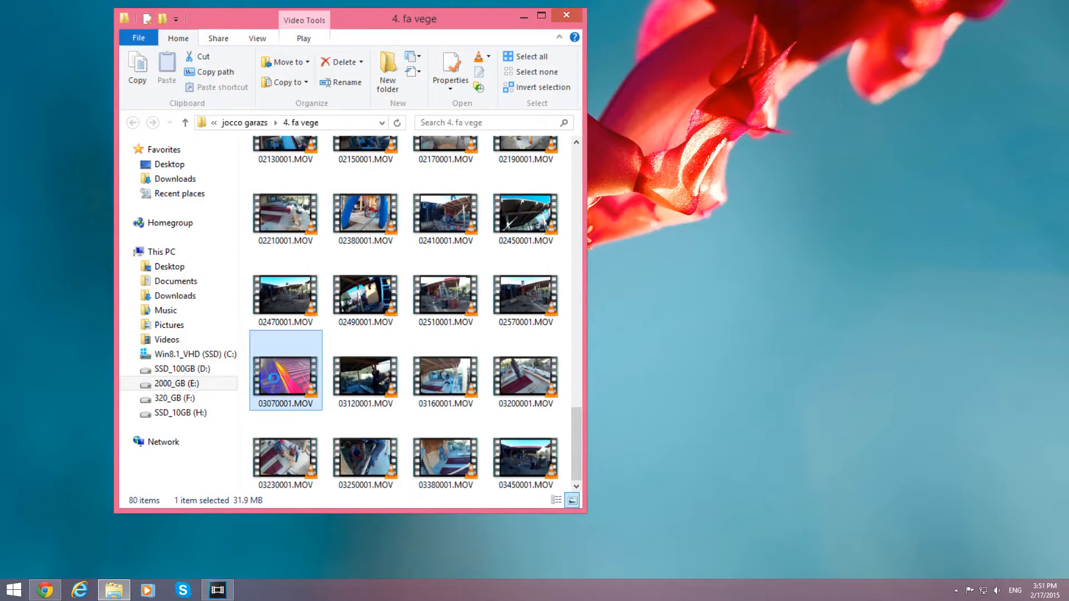
double_click(285, 368)
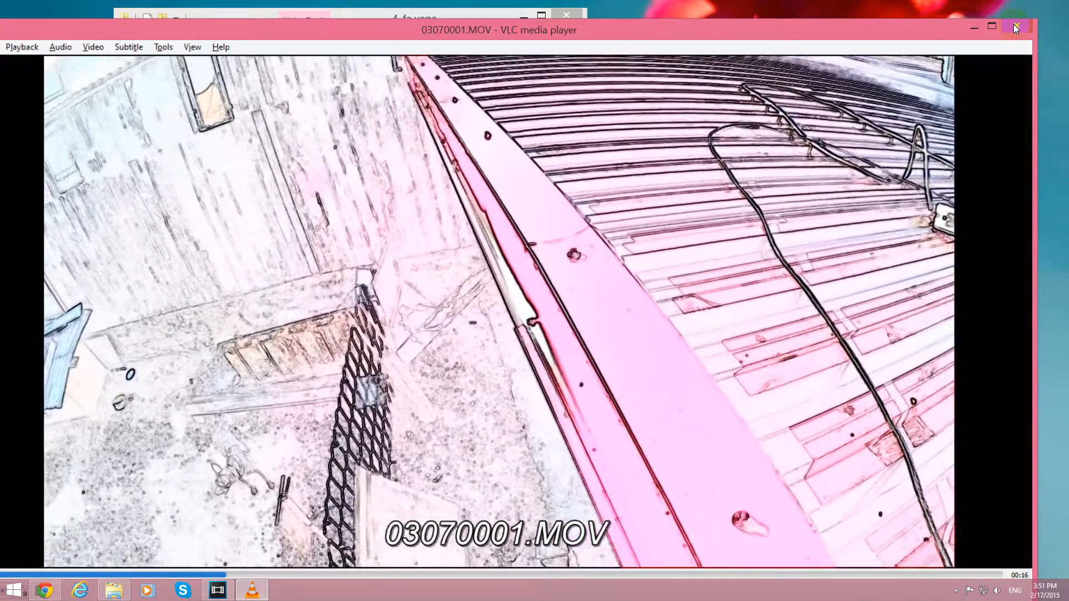
left_click(1015, 27)
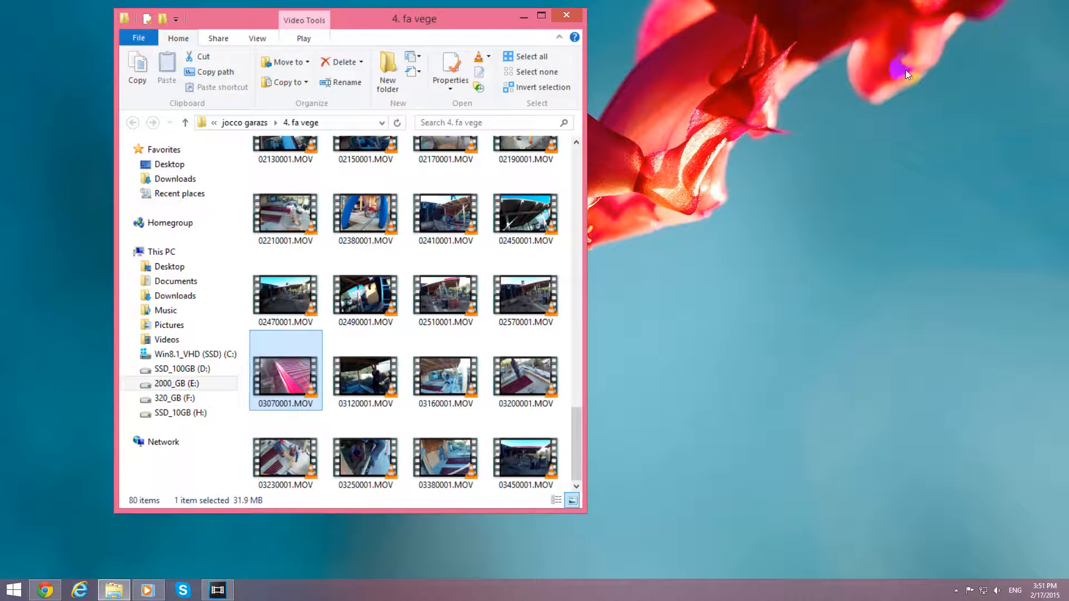
mouse_move(341, 283)
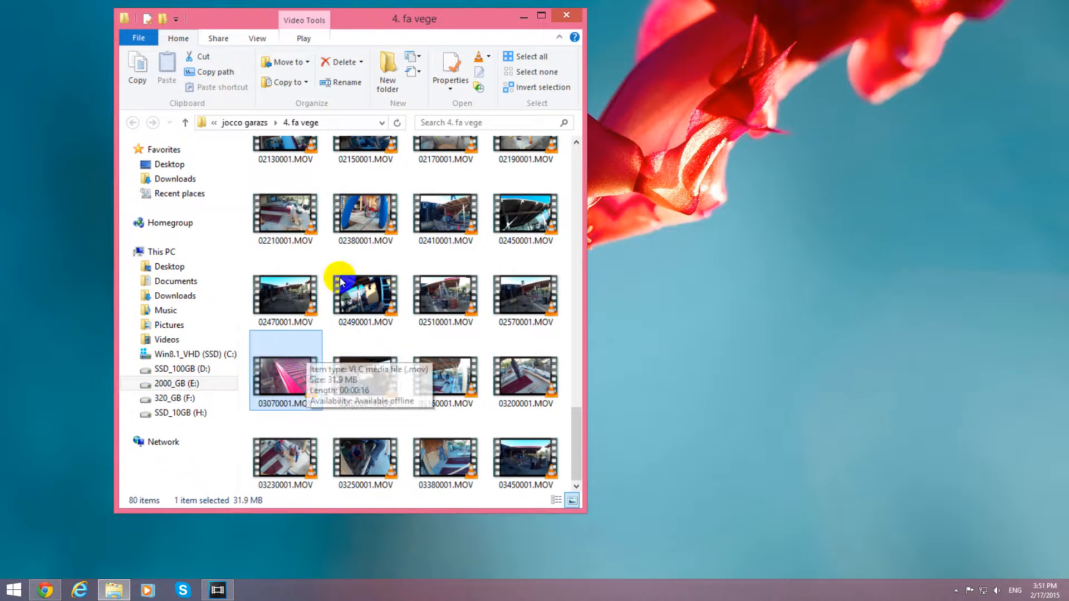
Play 02380001.MOV showing its sketch-like distorted picture, and pause it
left_click(365, 219)
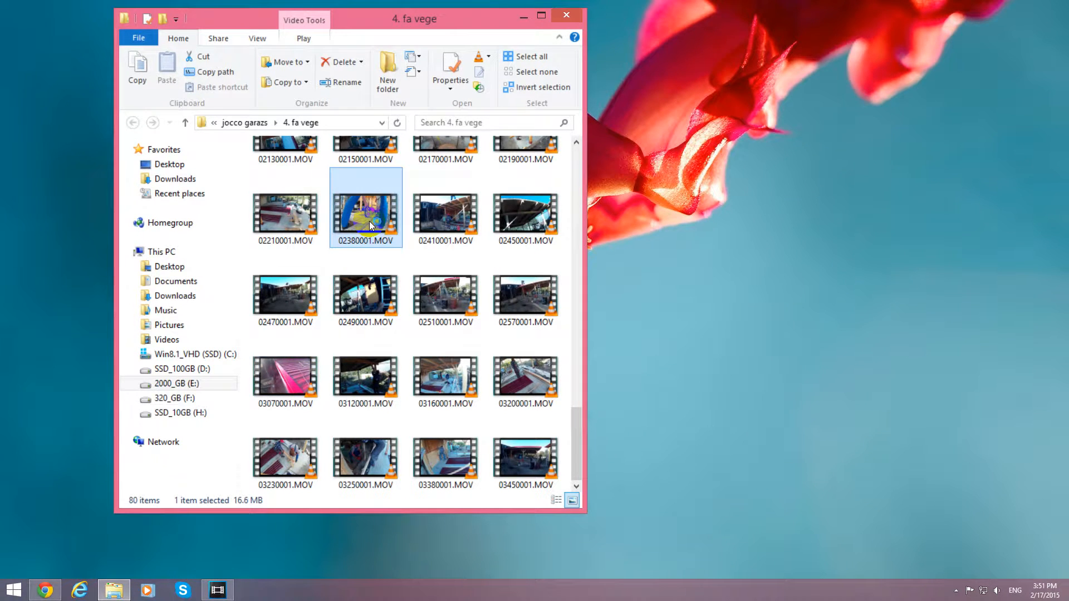
double_click(365, 217)
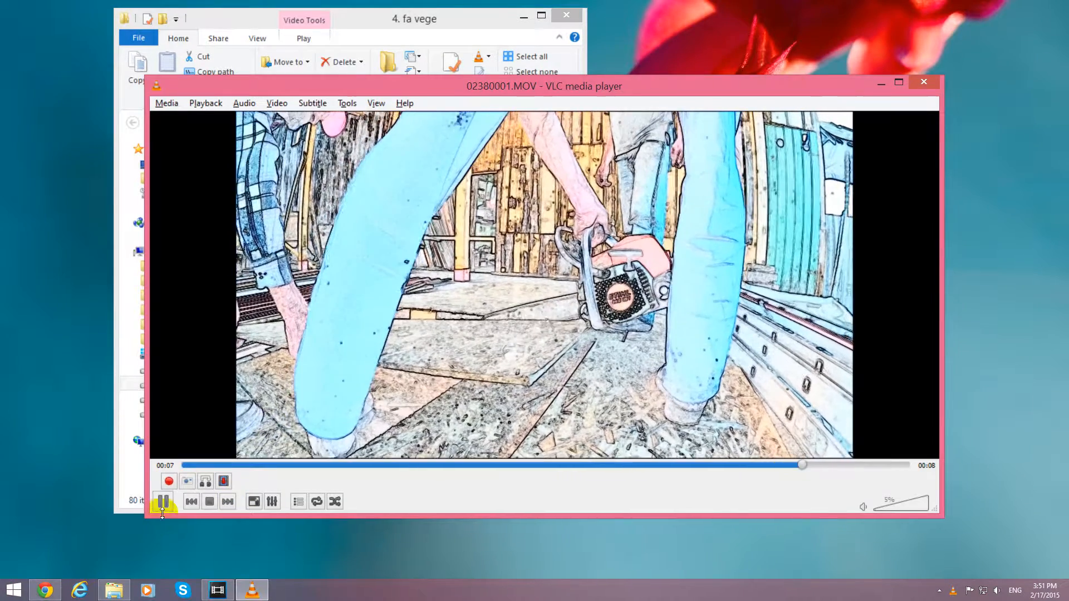
left_click(164, 500)
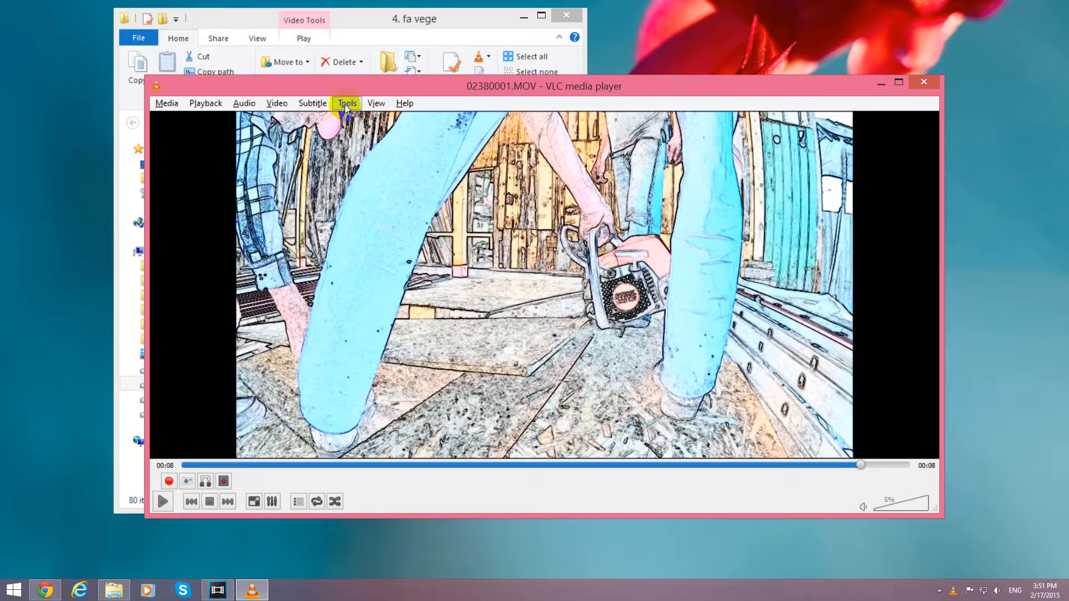
Bring up Tools > Effects and Filters on the Video Effects section
left_click(347, 103)
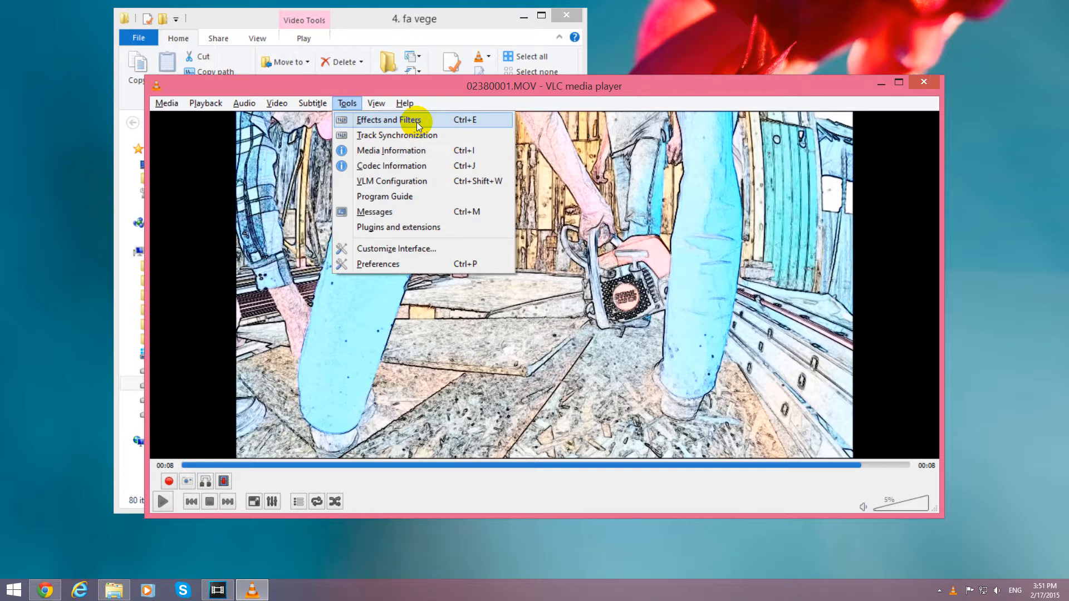
left_click(389, 119)
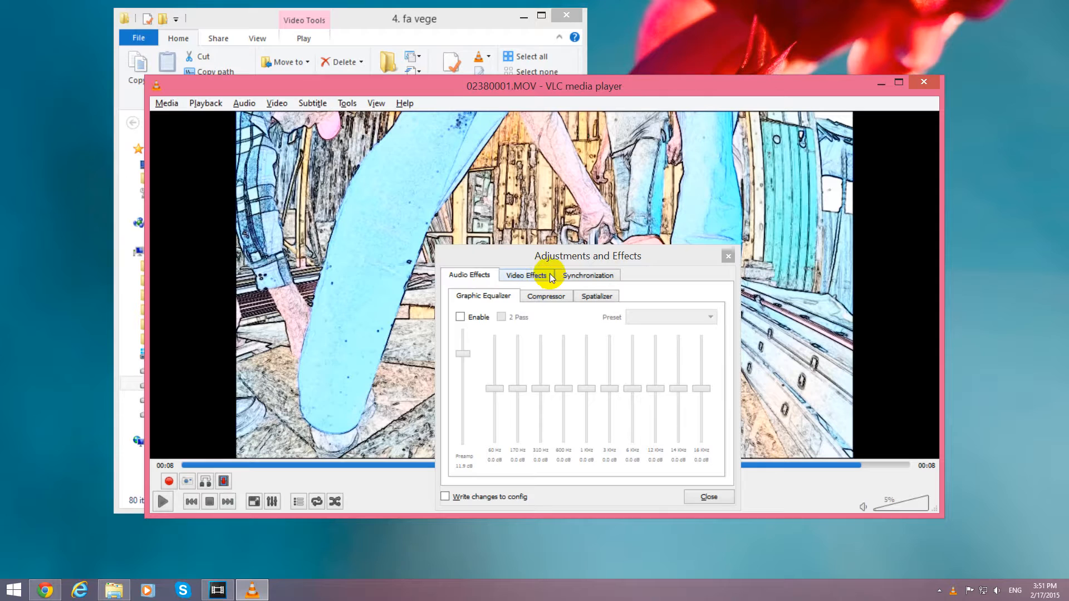
left_click(525, 274)
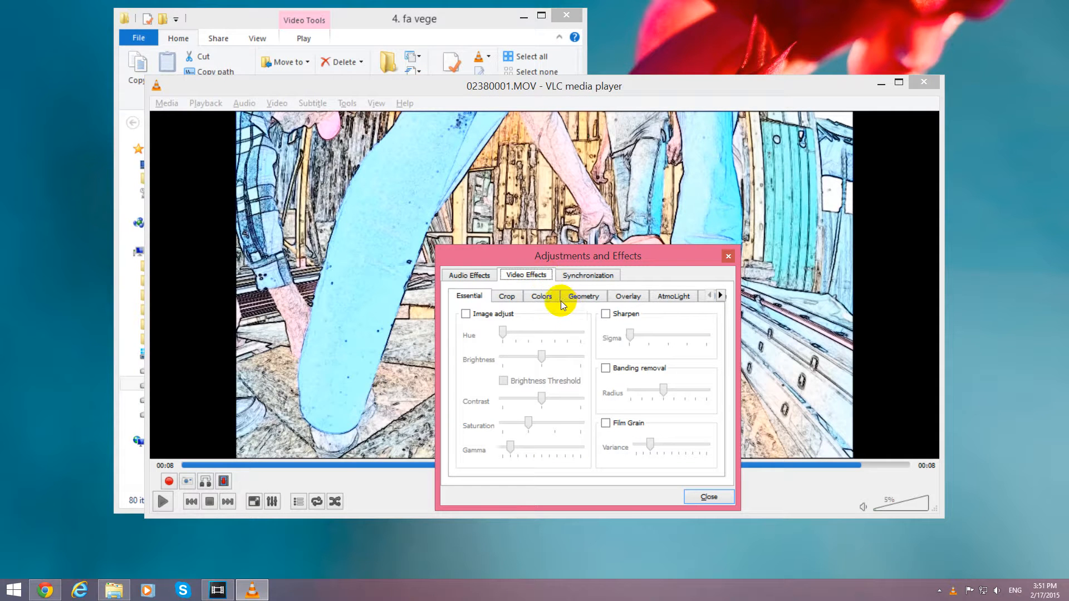
Uncheck the Gradient filter under Colors and close the Effects and Filters window
left_click(541, 296)
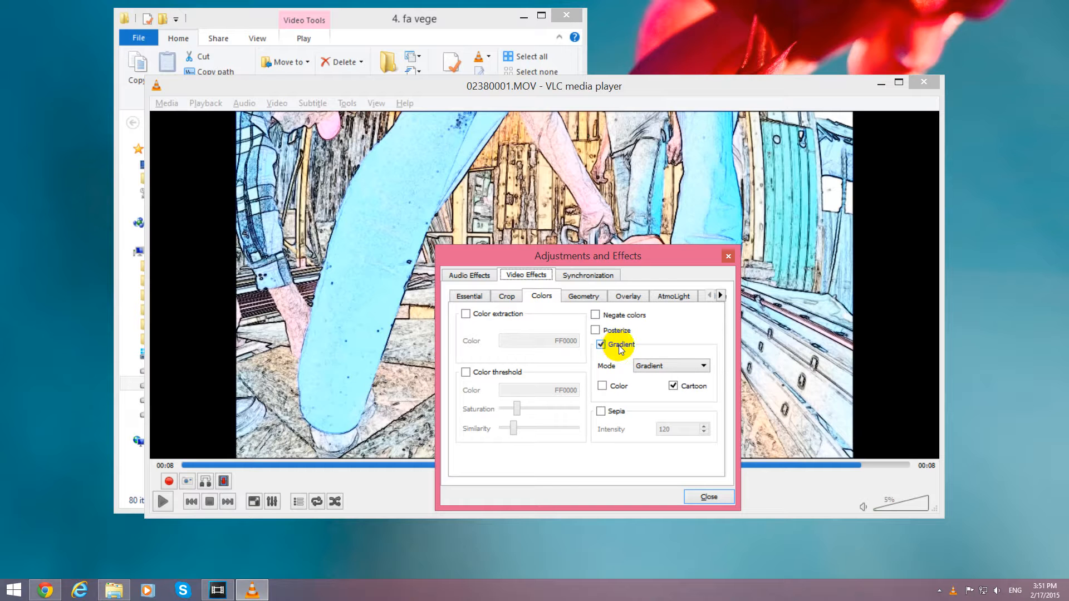
left_click(601, 344)
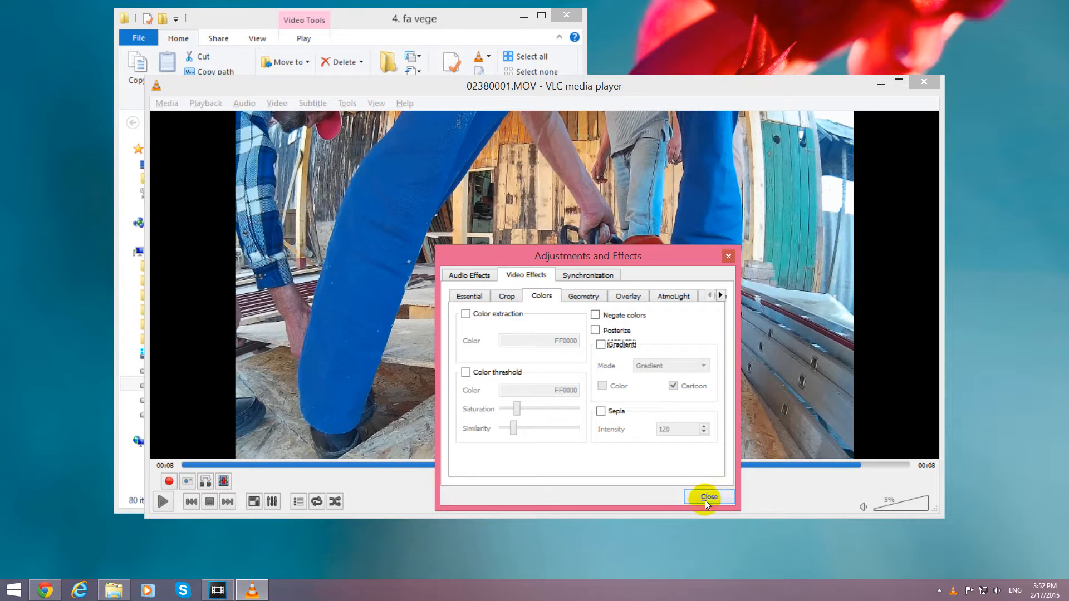
left_click(708, 495)
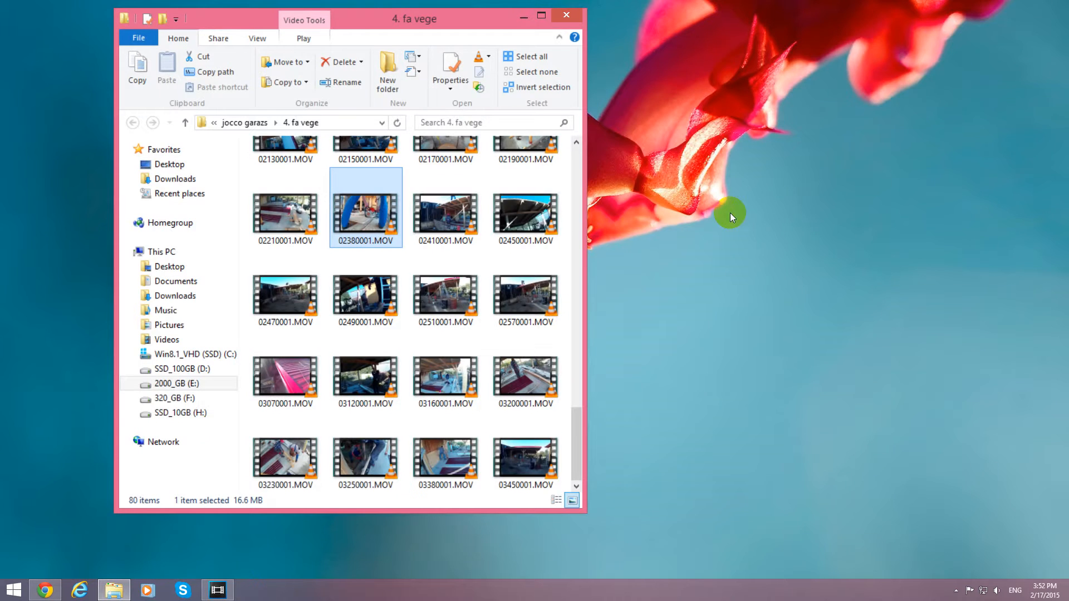
Play 03070001.MOV again from the folder to confirm its normal colours
double_click(365, 206)
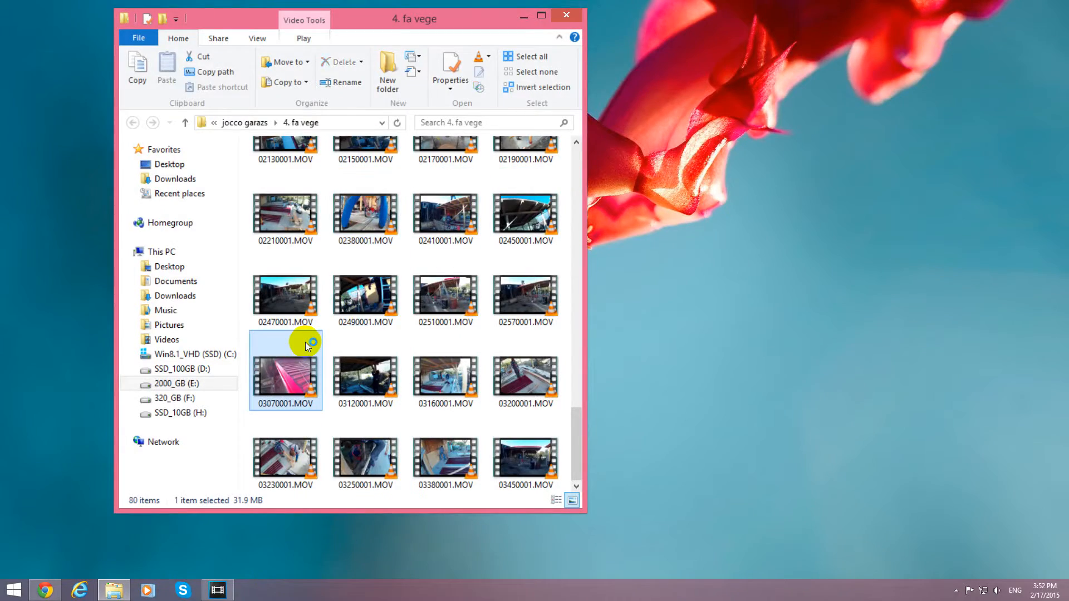
double_click(285, 377)
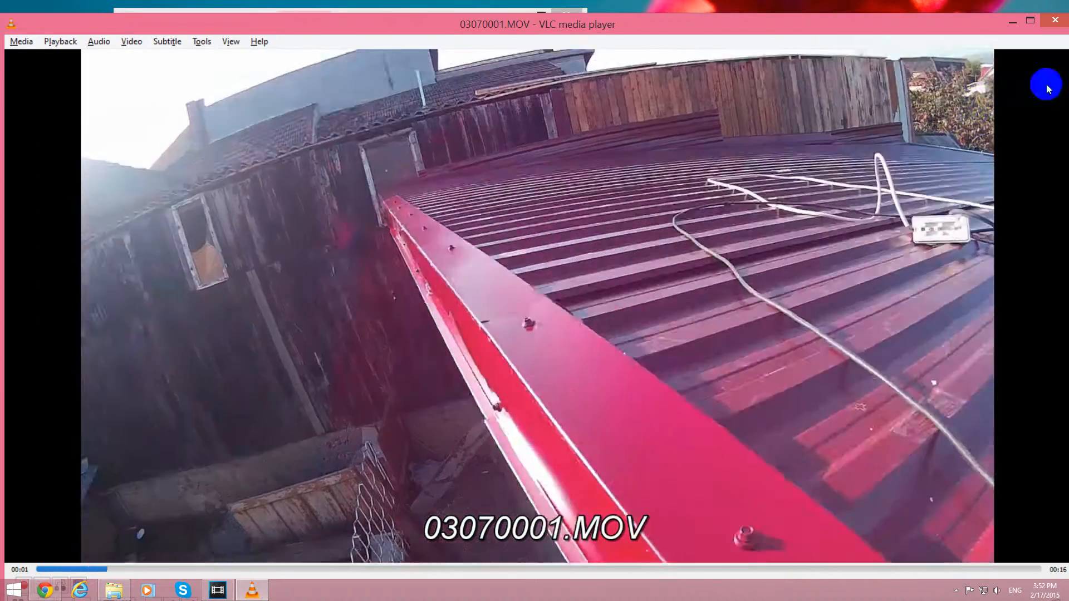